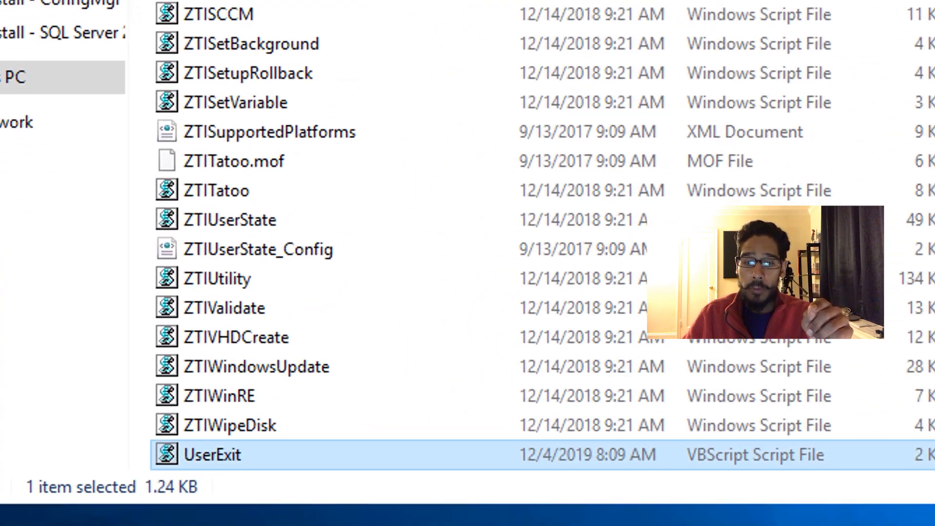
Scroll the Scripts folder to locate UserExit.vbs among the ZTI scripts
scroll("up", 3)
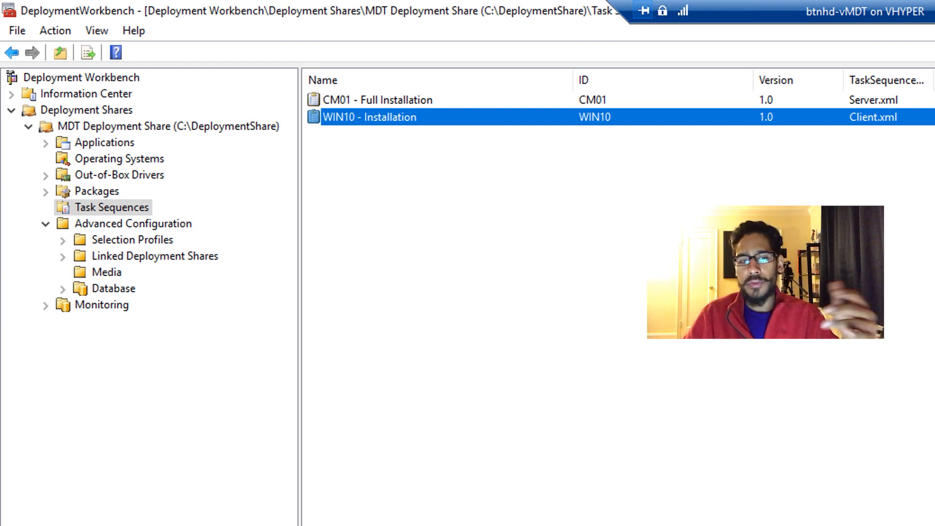
Show the Media node under Advanced Configuration and bring up MEDIA001's properties
left_click(108, 272)
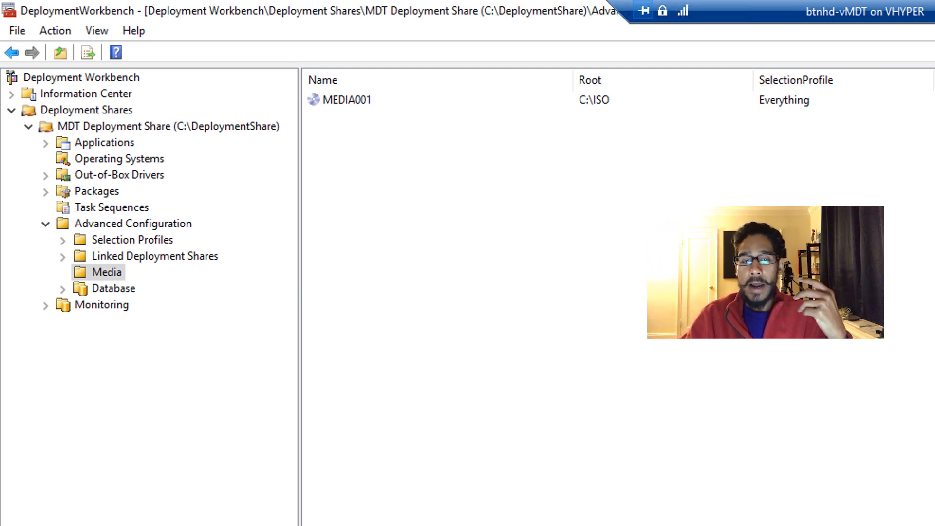
double_click(346, 100)
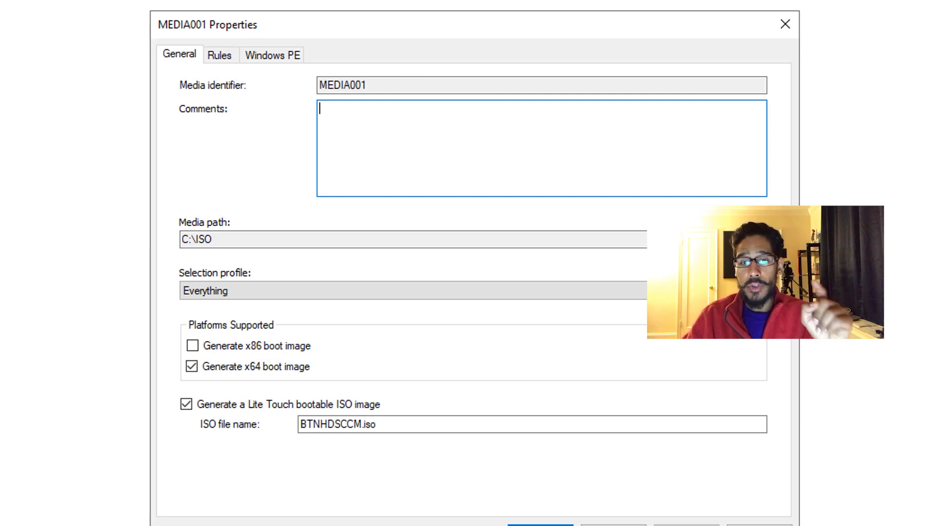
Show MEDIA001's Rules text with the UserExit.vbs, OSDComputername and SkipComputerName=YES lines
left_click(219, 55)
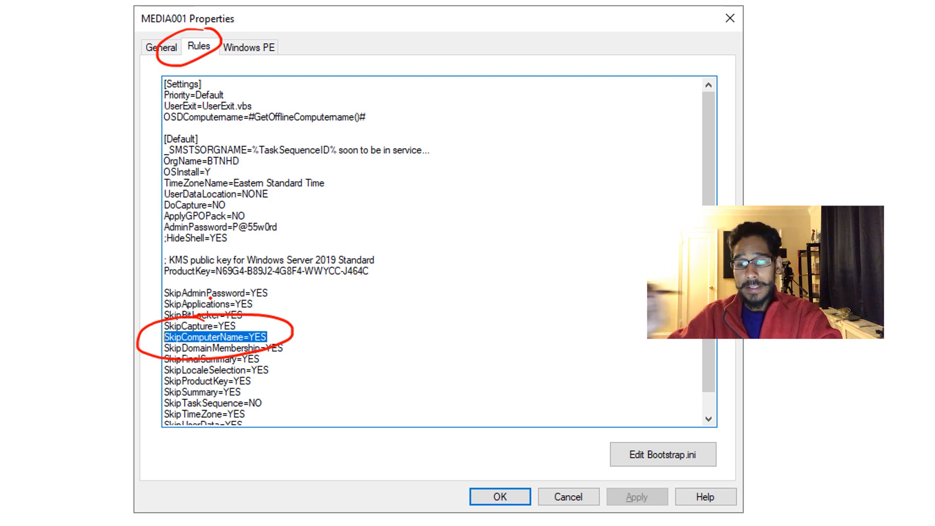
Change SkipComputerName from YES to NO in the MEDIA001 rules
type("NO")
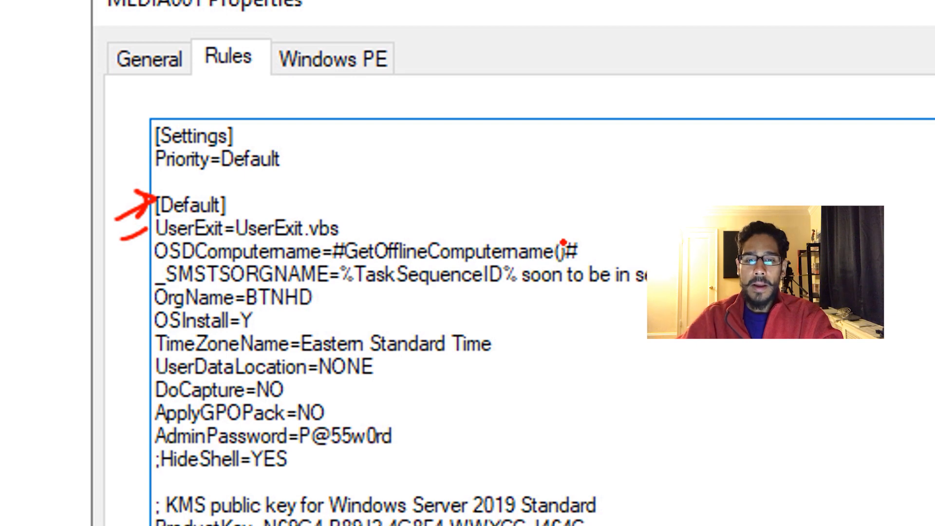
mouse_move(534, 230)
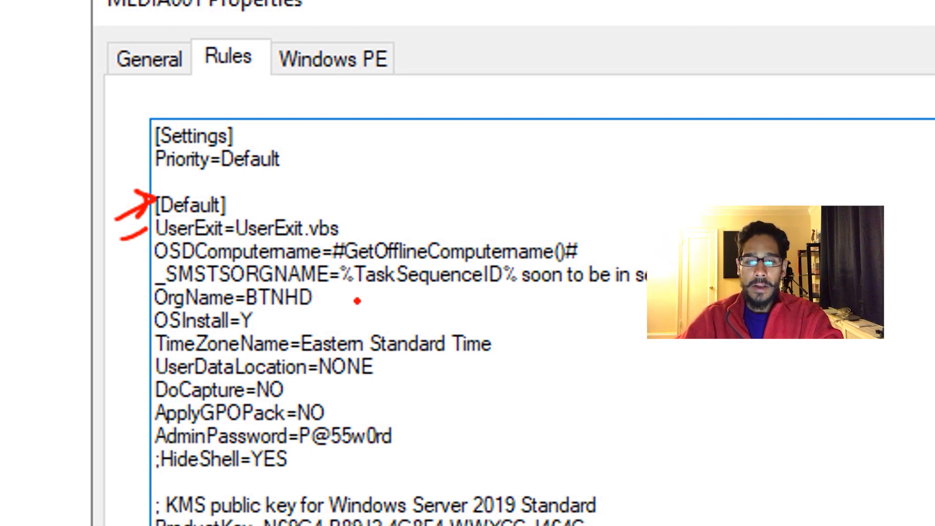
mouse_move(428, 436)
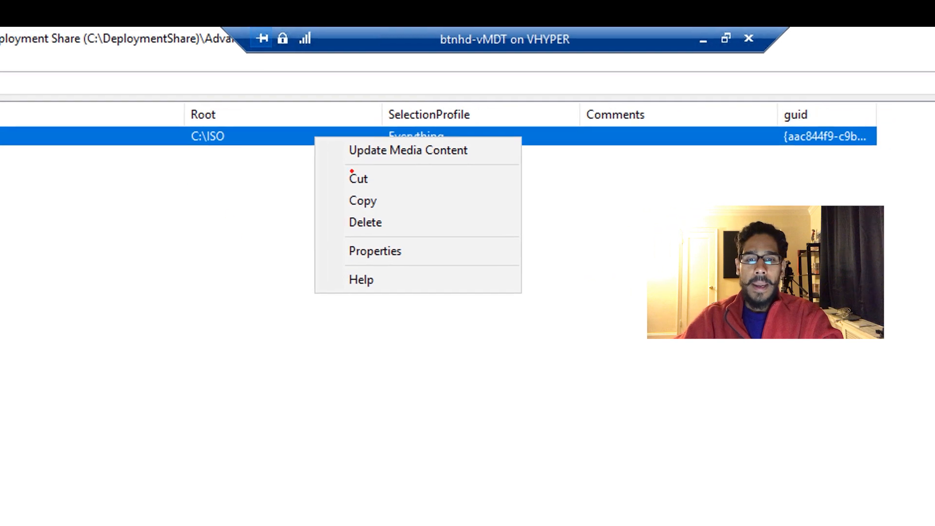
Run Update Media Content on MEDIA001 to rebuild the ISO, then finish the wizard
left_click(408, 150)
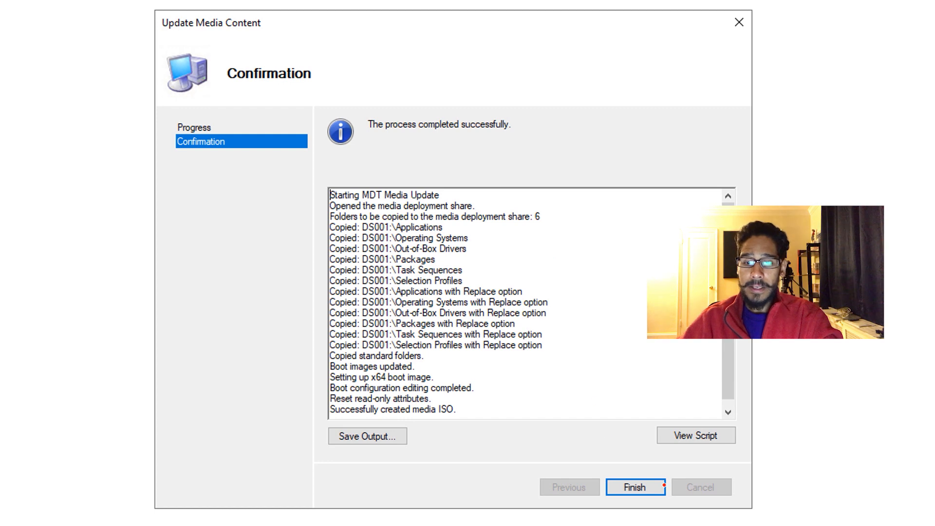
left_click(635, 487)
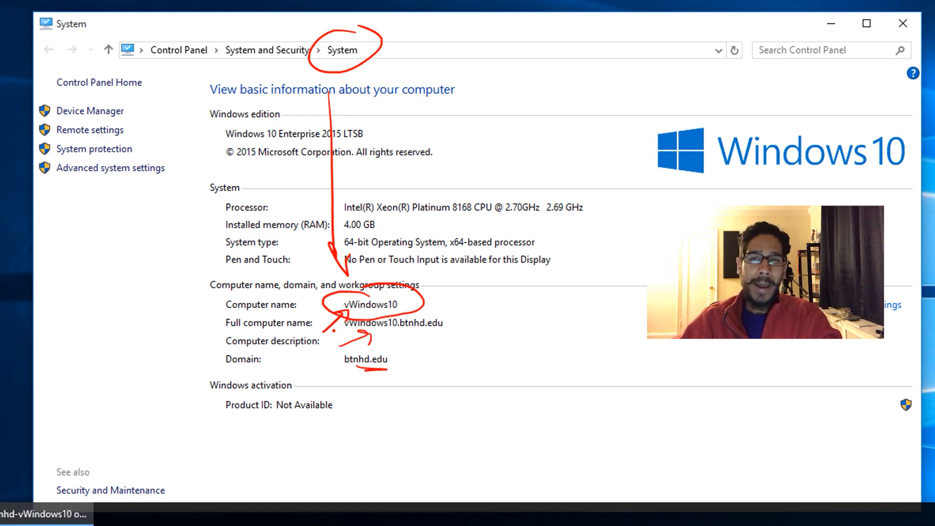
Bring up the VM connection's Action menu to choose a power action
left_click(68, 31)
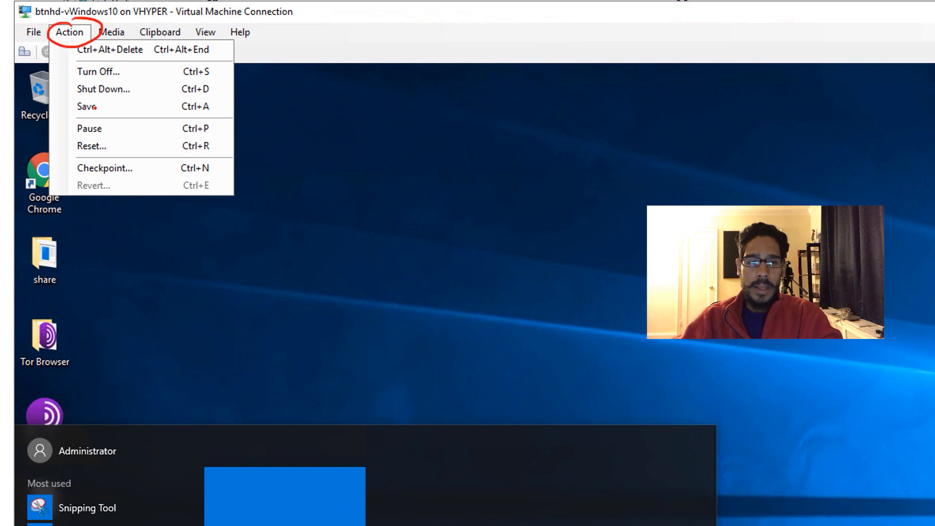
Shut down the btnhd-vWindows10 VM, confirming the guest shutdown, and head toward its settings
left_click(102, 89)
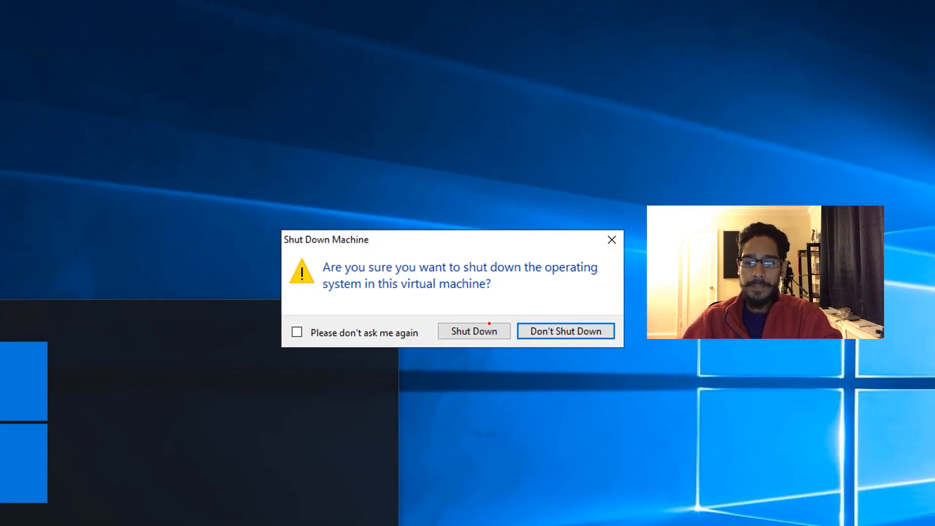
left_click(473, 331)
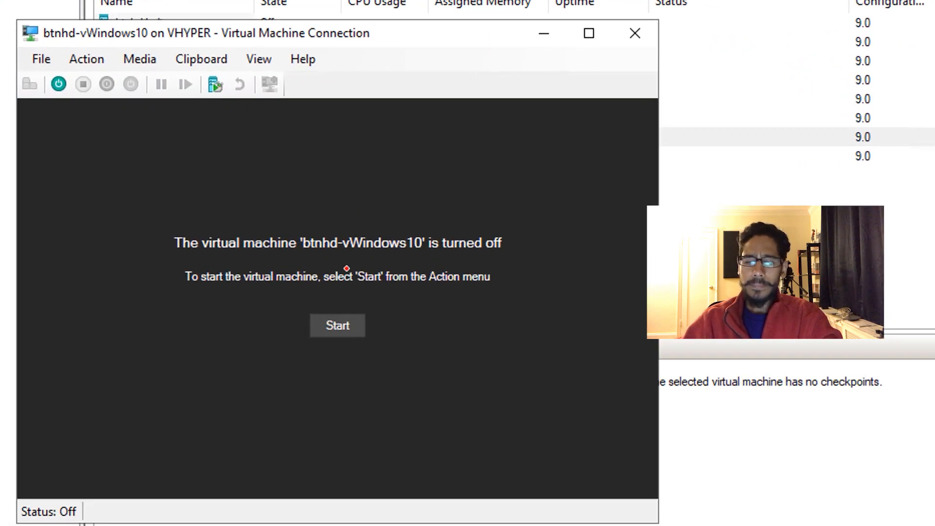
left_click(41, 58)
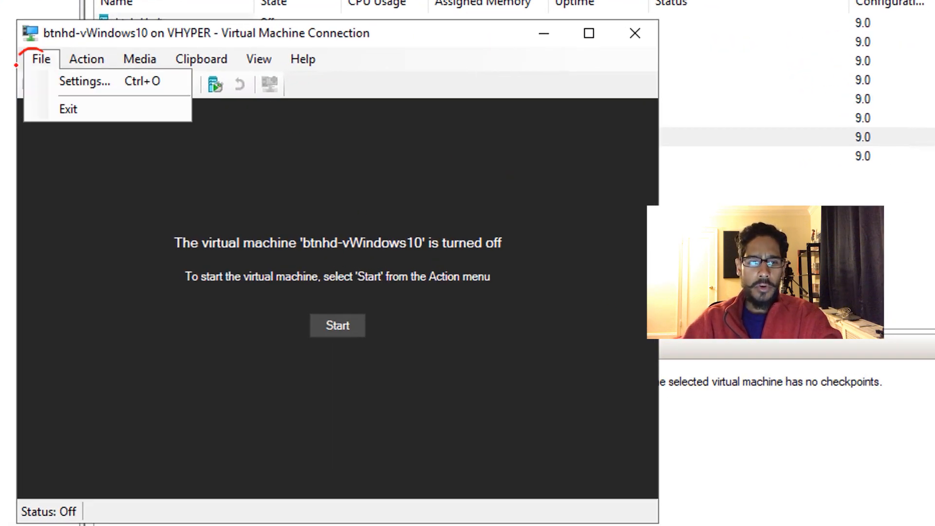
In the VM settings, mount D:\BTNHDSCCM.iso as the DVD drive's image file and save
left_click(83, 80)
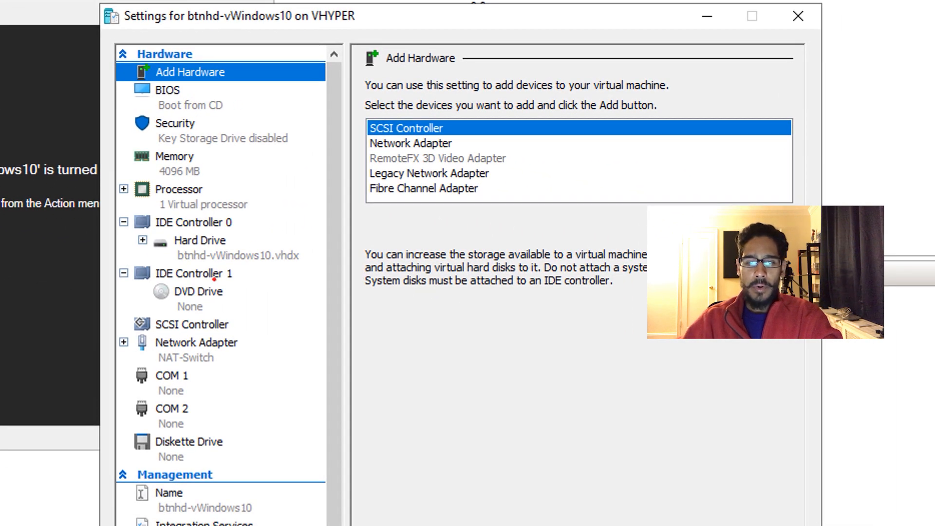
left_click(198, 291)
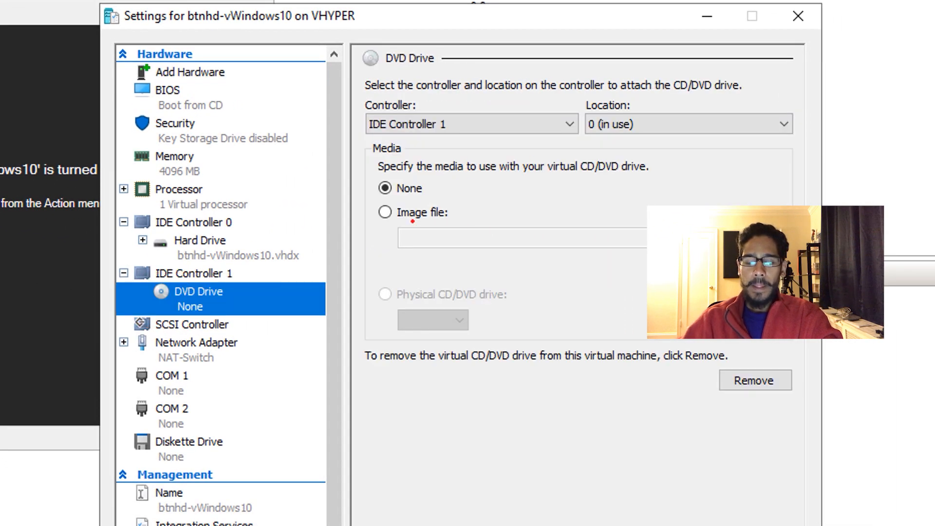
left_click(385, 211)
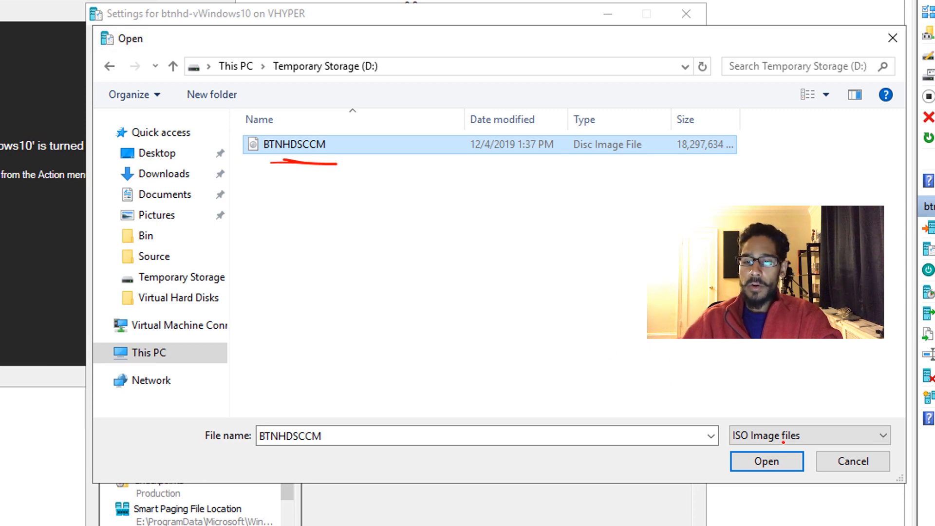
left_click(765, 461)
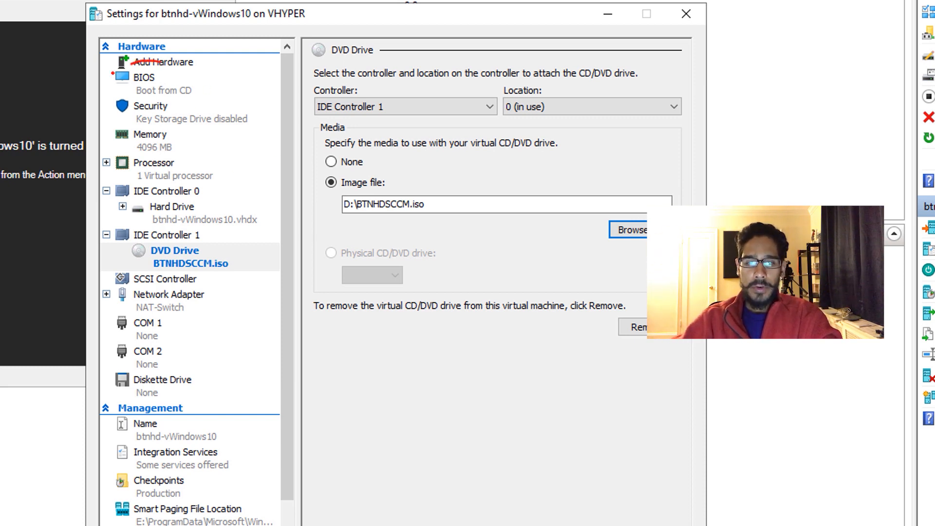
left_click(144, 77)
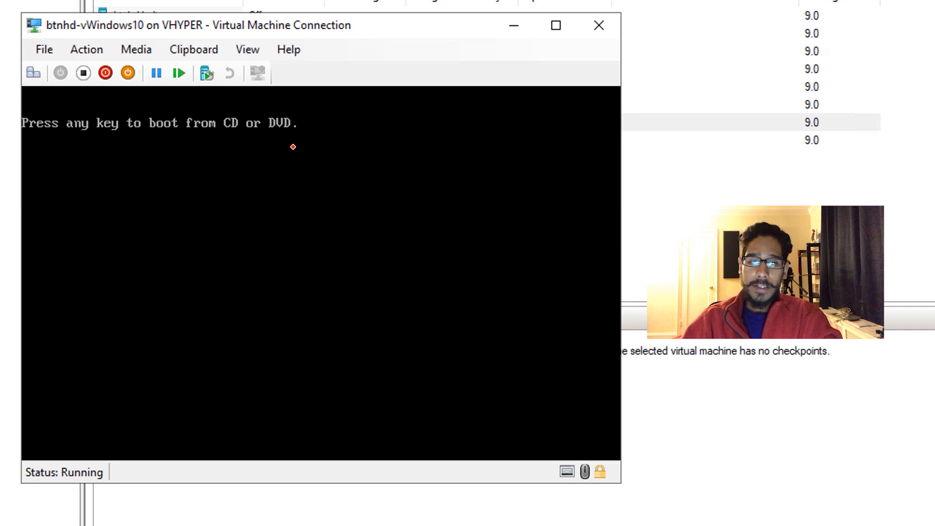
mouse_move(298, 187)
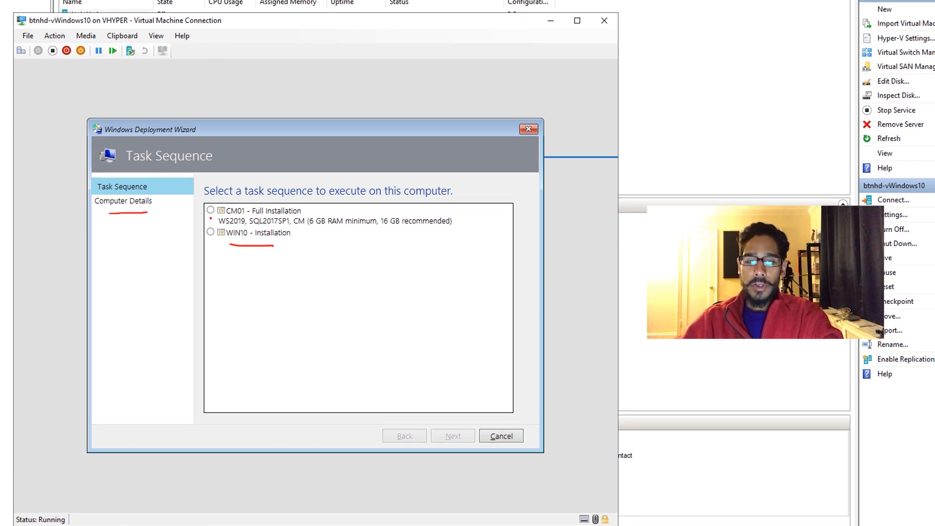
Show the Deployment Wizard's Computer Details page with vWindows10 pre-filled as the name
left_click(452, 435)
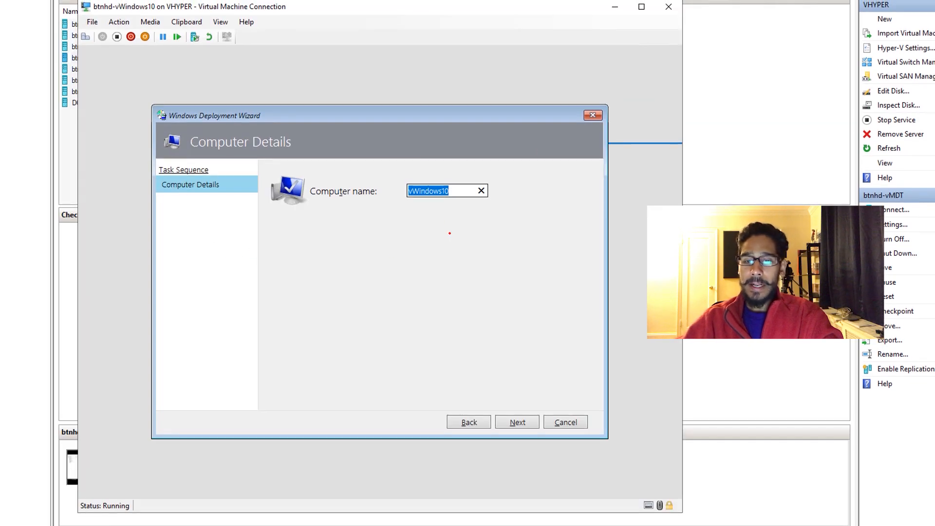